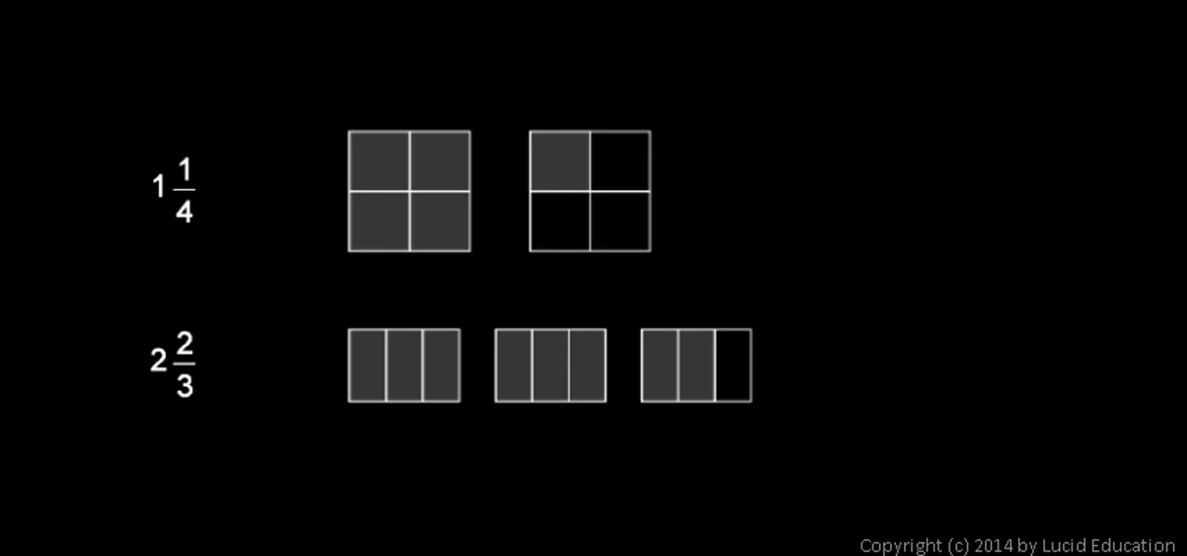
- Scribble yellow over all four cells of the first square for the whole 1
{"action": "left_click_drag", "start_coordinate": [334, 121], "coordinate": [491, 260]}
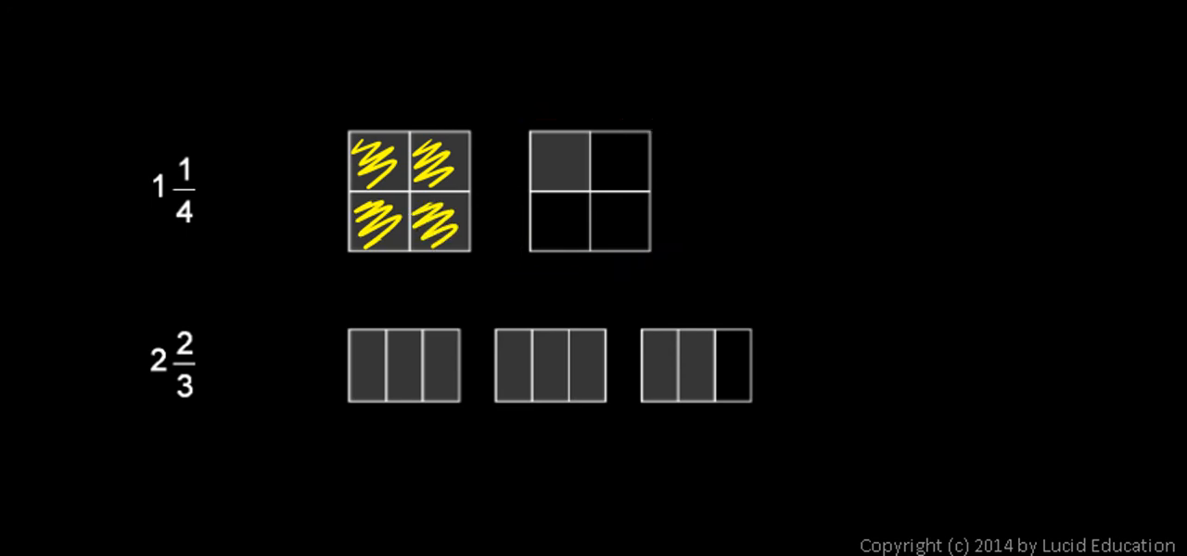
- Shade the top-left quarter of the second square and write '1 + 1/4' beside it
{"action": "left_click", "coordinate": [557, 156]}
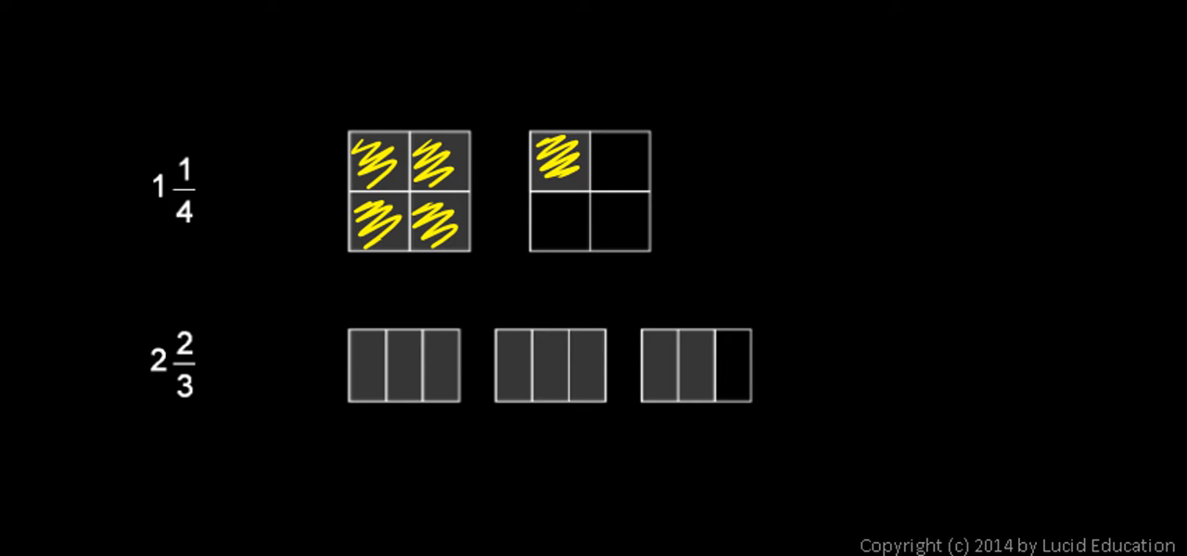
{"action": "left_click_drag", "start_coordinate": [427, 51], "coordinate": [404, 107]}
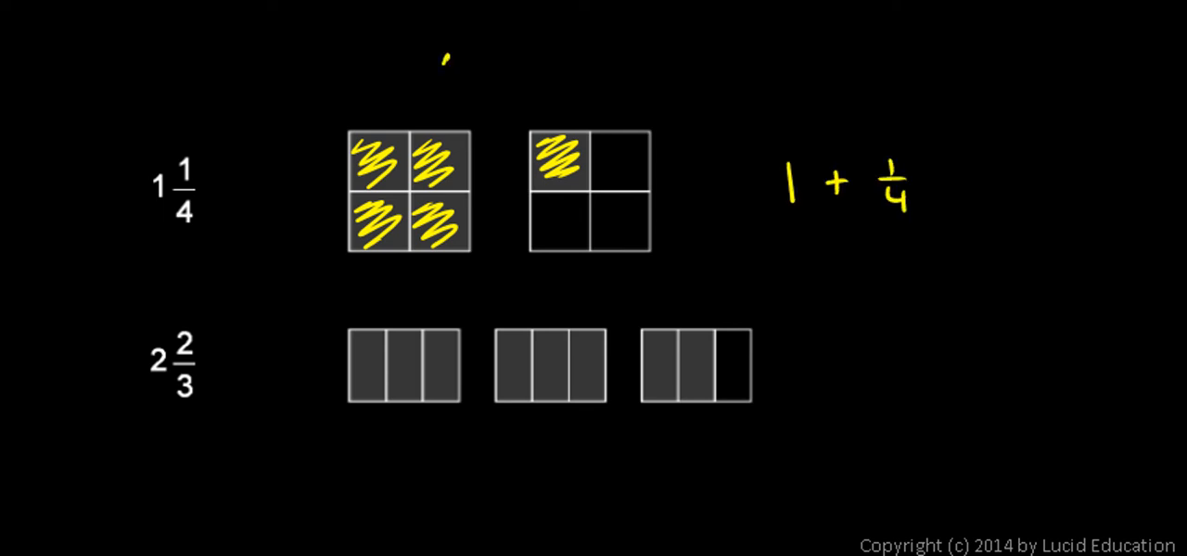
- Write 'and' above the plus sign in '1 + 1/4' with an arrow pointing to it
{"action": "left_click_drag", "start_coordinate": [607, 65], "coordinate": [591, 102]}
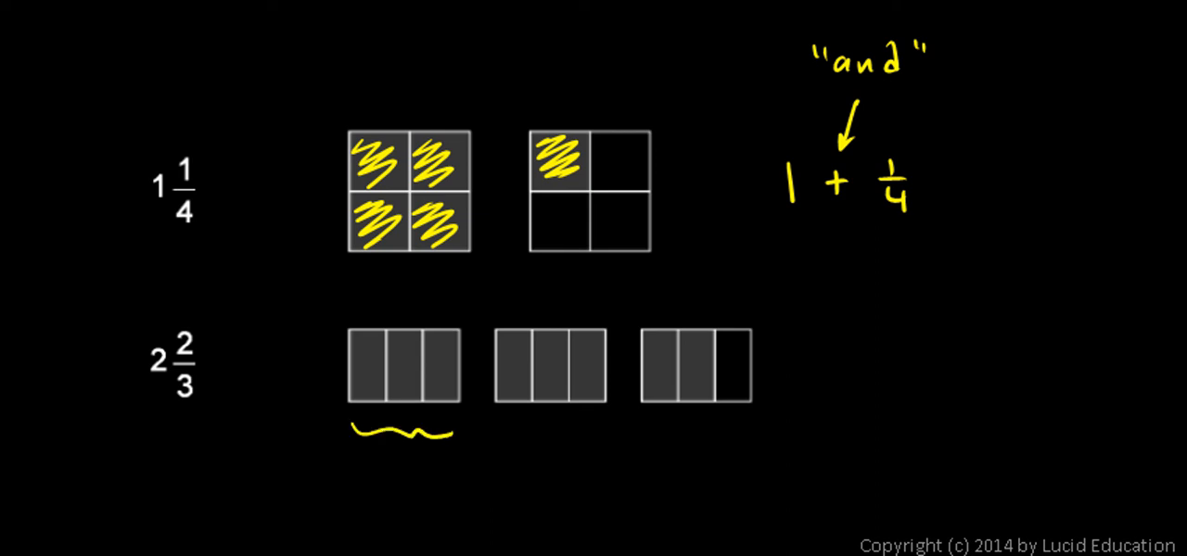
- Erase the stray wavy underline beneath the first 2 2/3 rectangle
{"action": "left_click_drag", "start_coordinate": [496, 427], "coordinate": [593, 426]}
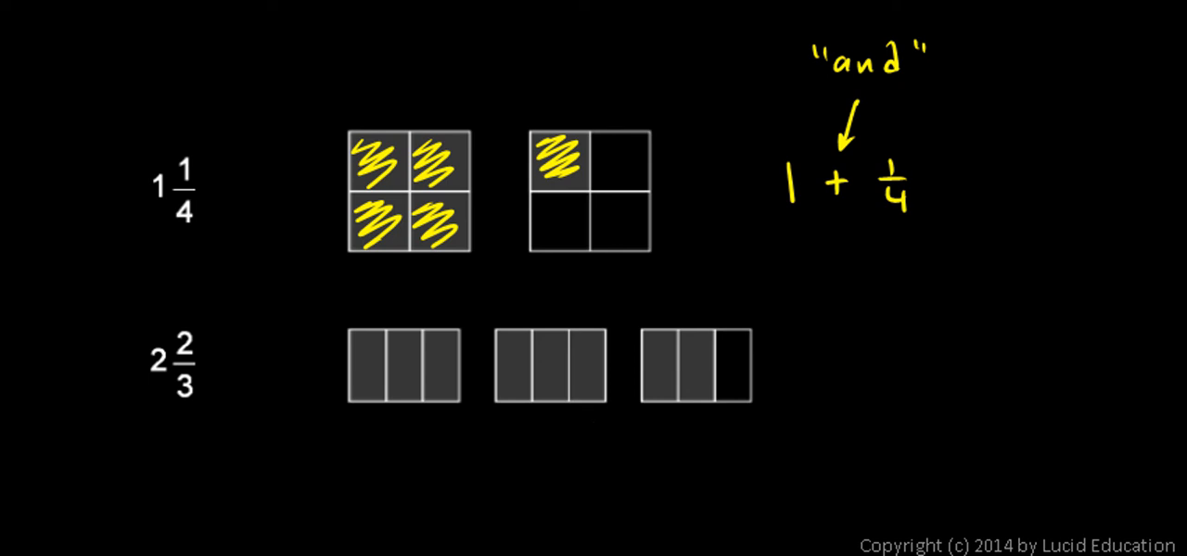
{"action": "left_click_drag", "start_coordinate": [366, 348], "coordinate": [371, 395]}
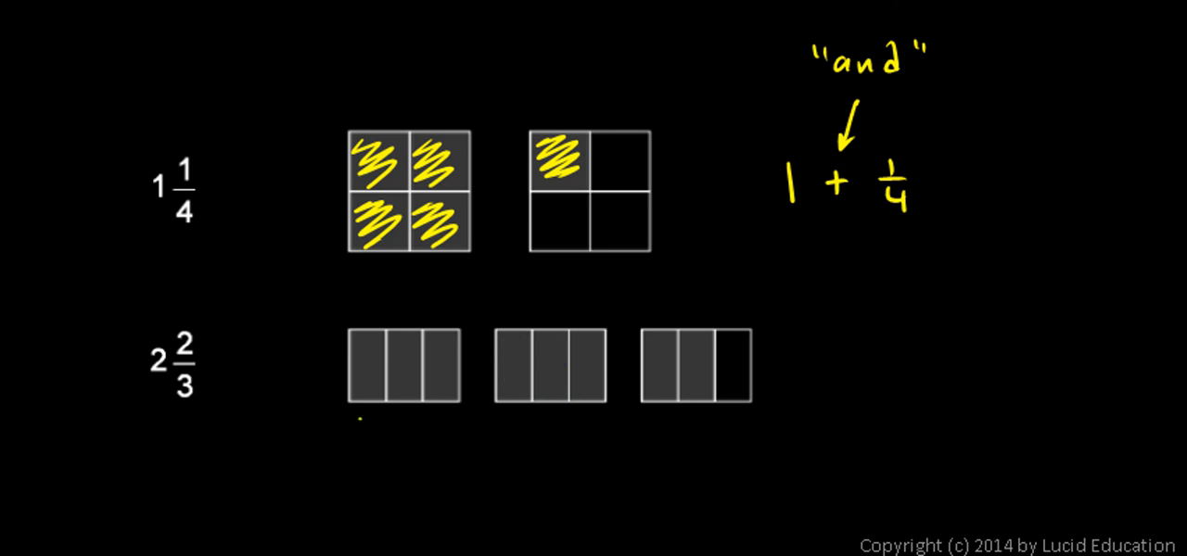
- Brace the rectangles as '2' and '2/3', and start writing '2 + 2' beside them
{"action": "left_click_drag", "start_coordinate": [359, 417], "coordinate": [454, 418]}
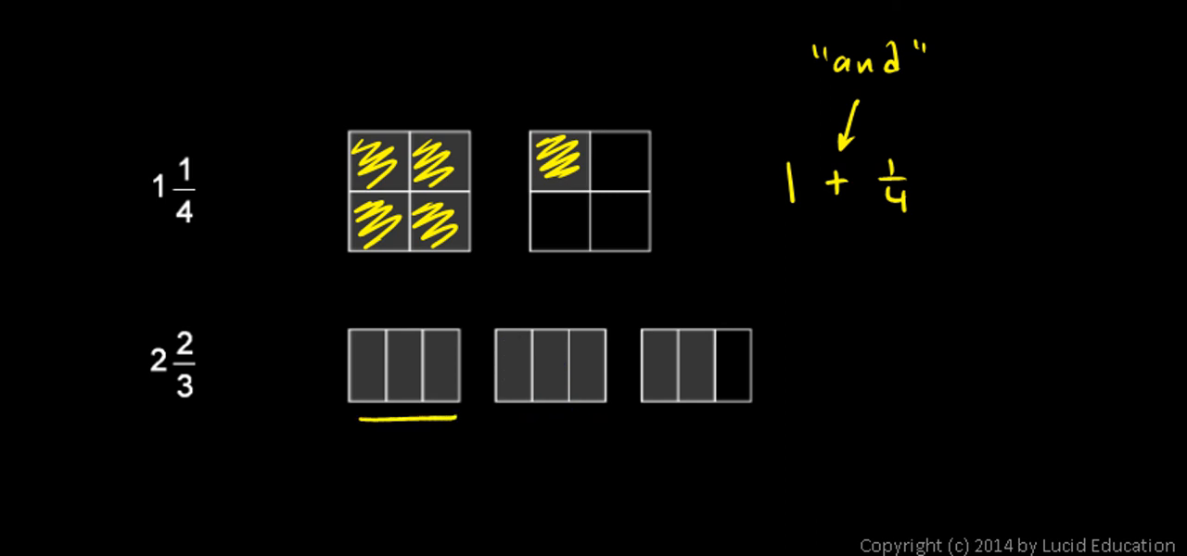
{"action": "left_click_drag", "start_coordinate": [649, 348], "coordinate": [672, 389]}
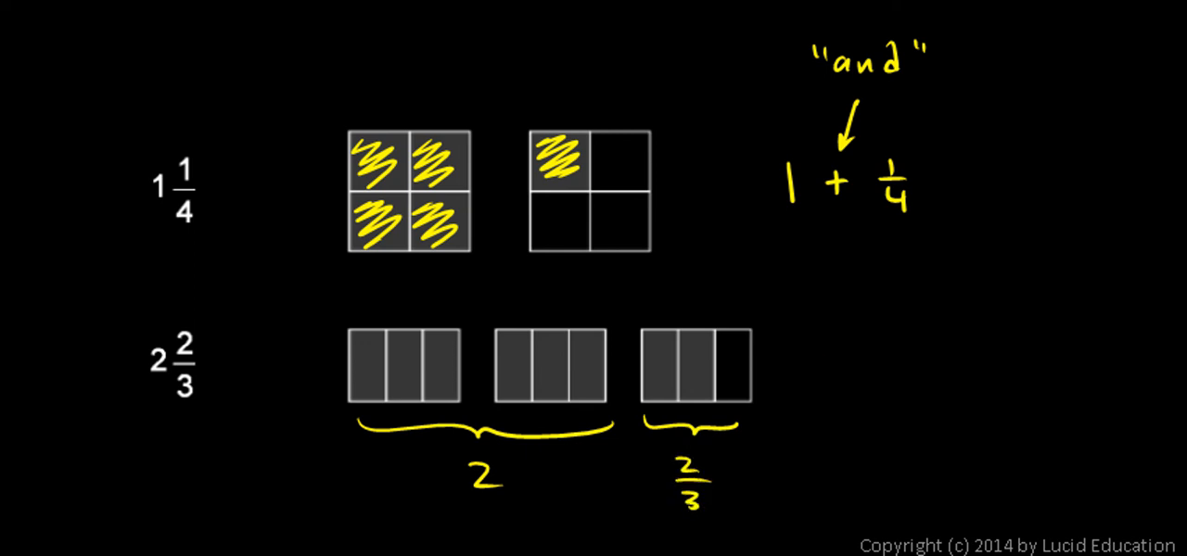
{"action": "type", "text": "2 + 2"}
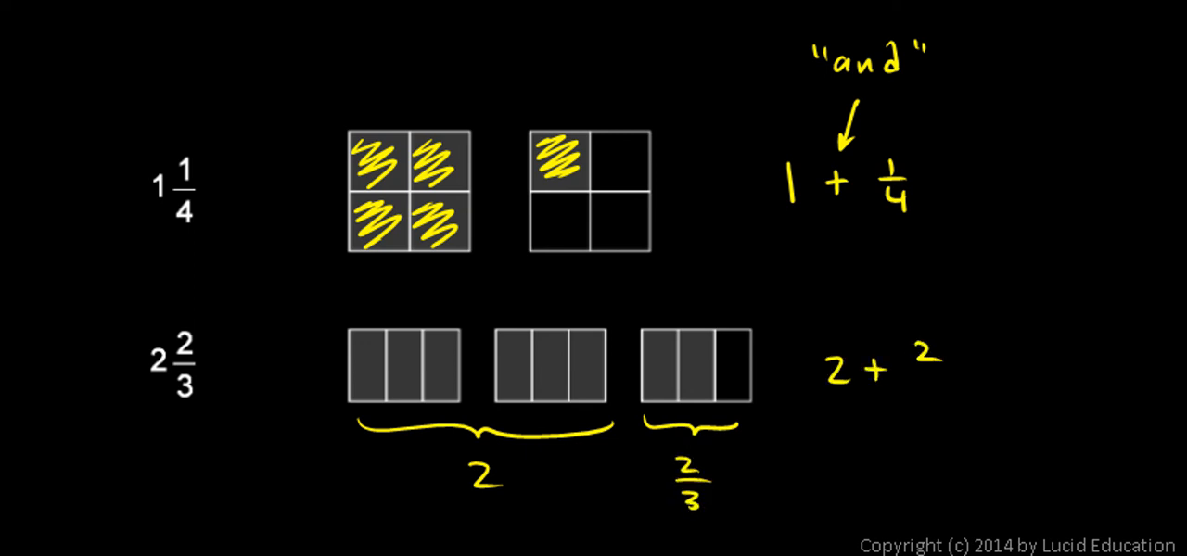